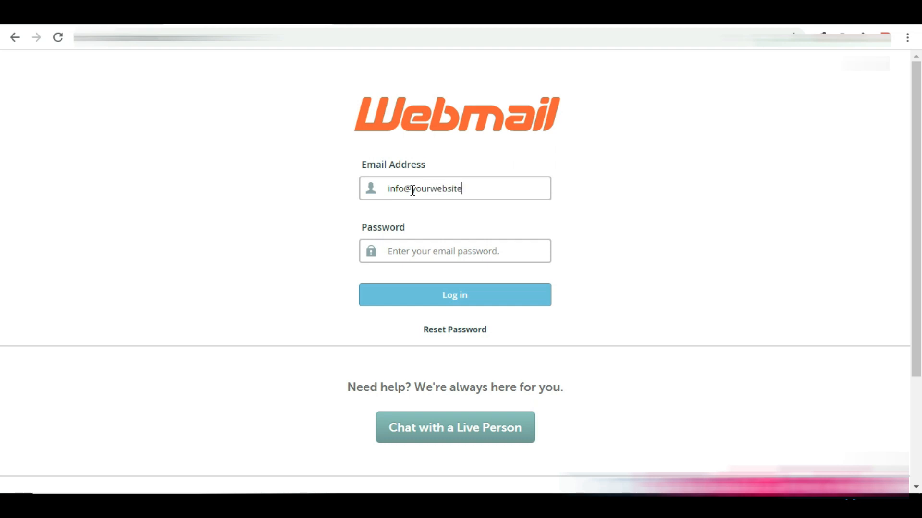
Log in to the email account from the Webmail login page to reach the dashboard.
left_click(453, 294)
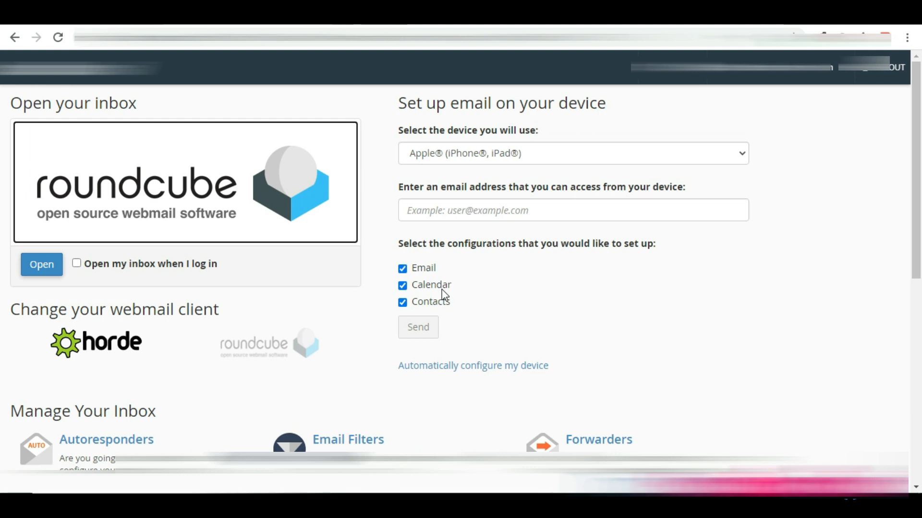
Scroll the Webmail dashboard down to the Edit Your Settings section with Password & Security.
scroll("down", 3)
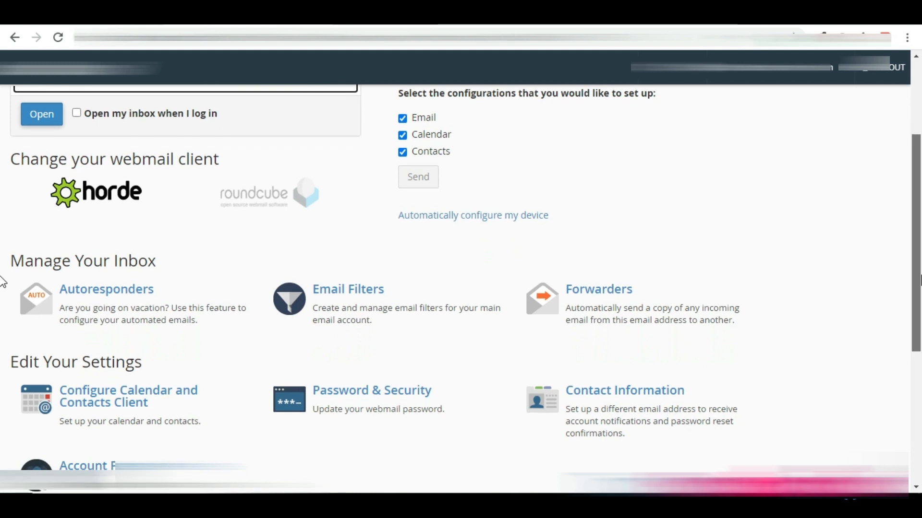